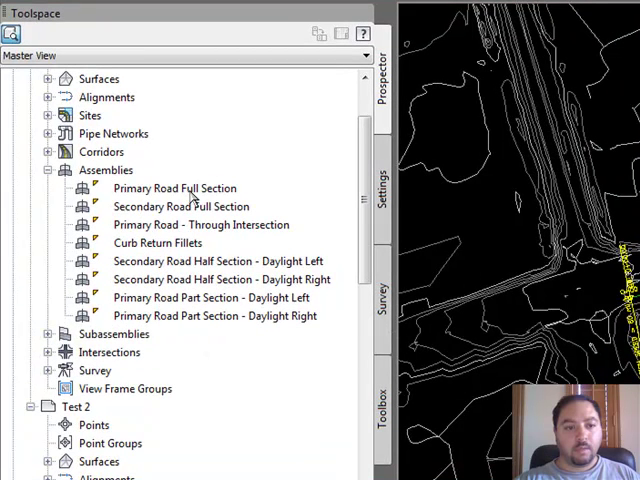
mouse_move(210, 244)
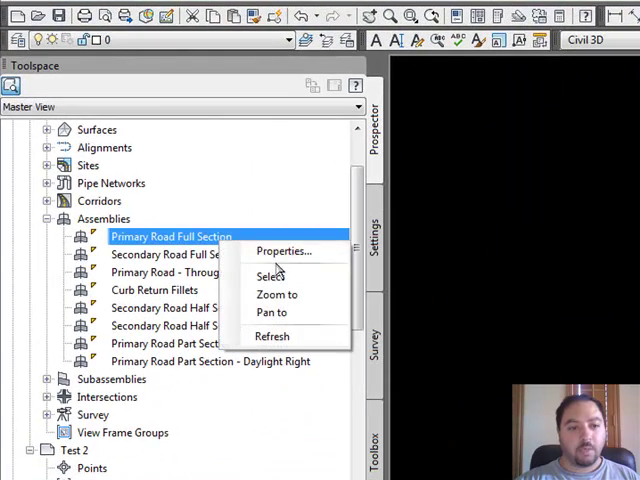
Rename the Primary Road Full Section assembly to end in '- Main' via its Properties
click(284, 252)
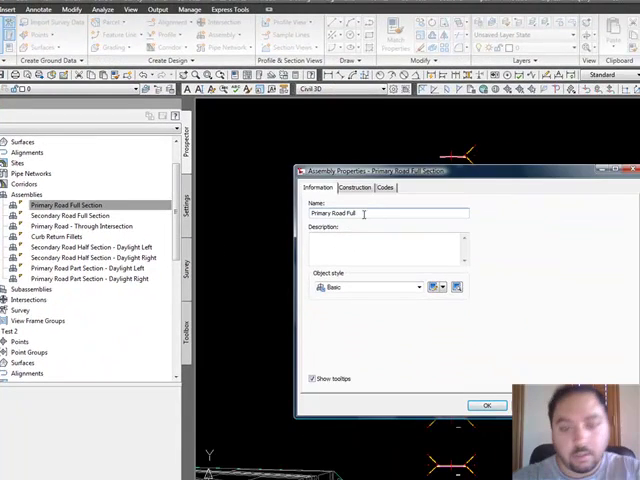
text(- Main)
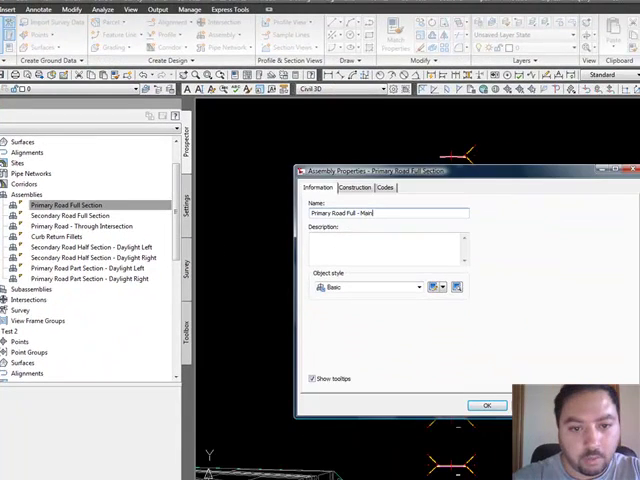
click(488, 404)
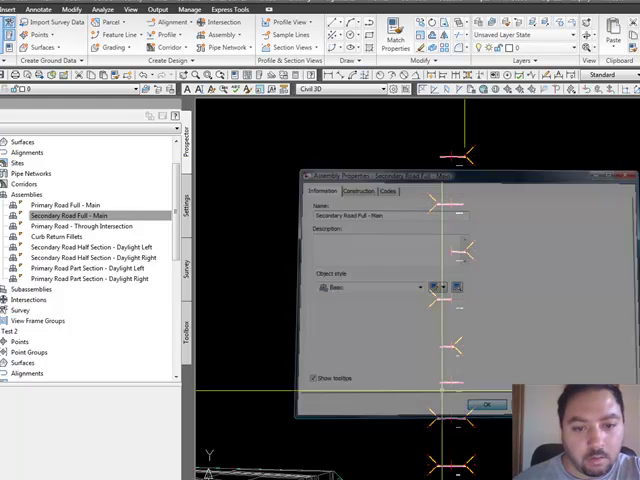
click(76, 224)
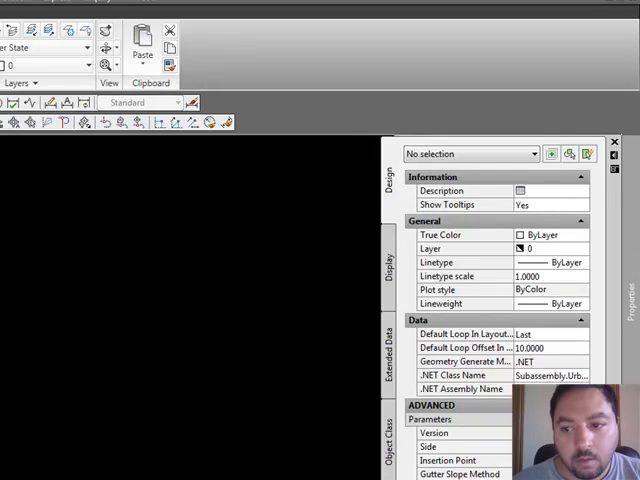
Scroll through the subassembly's parameters in the Properties palette
scroll(down, 3)
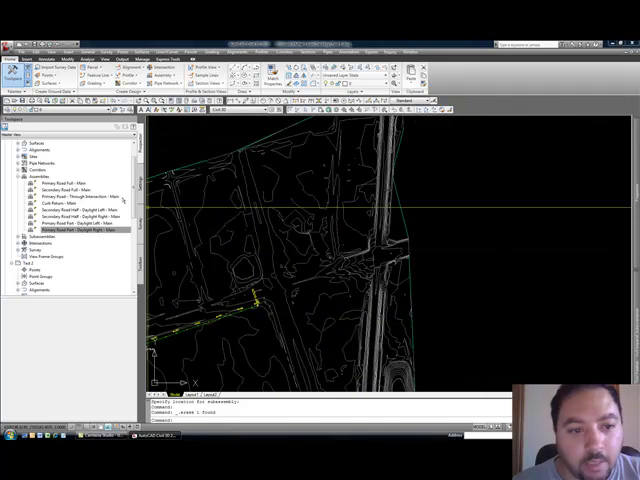
Run Create Intersection and advance past the General page to Corridor Regions
click(70, 232)
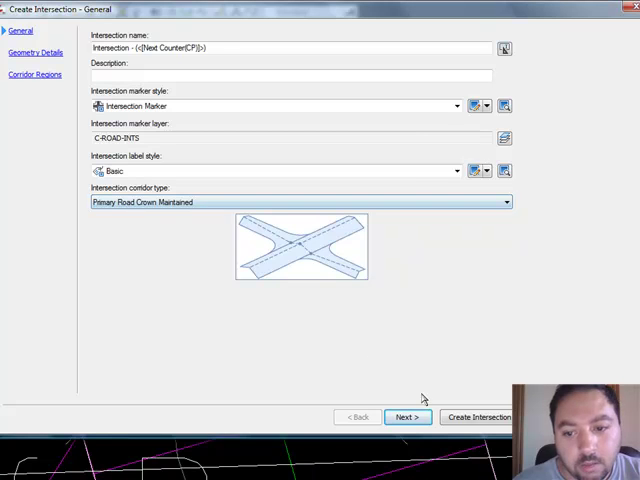
click(406, 416)
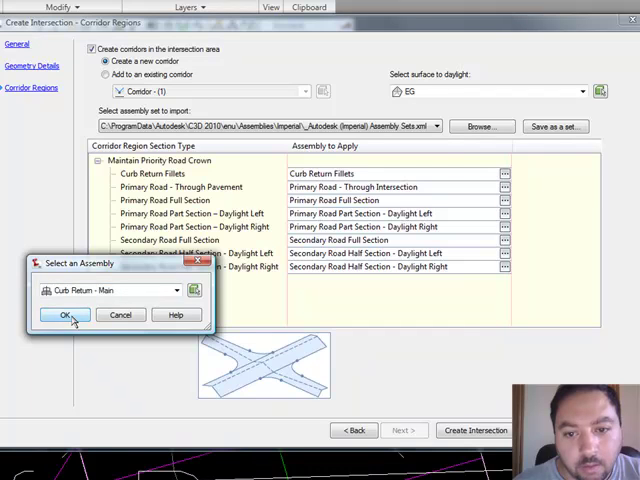
Assign Curb Return - Main to curb return fillets and Primary Road Full - Main to its region
click(66, 314)
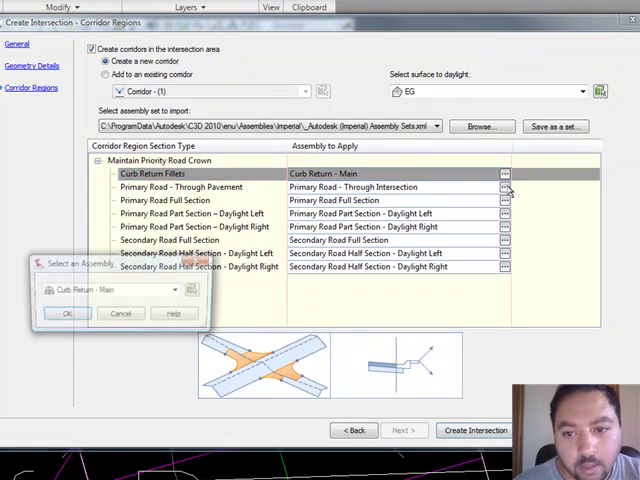
click(180, 288)
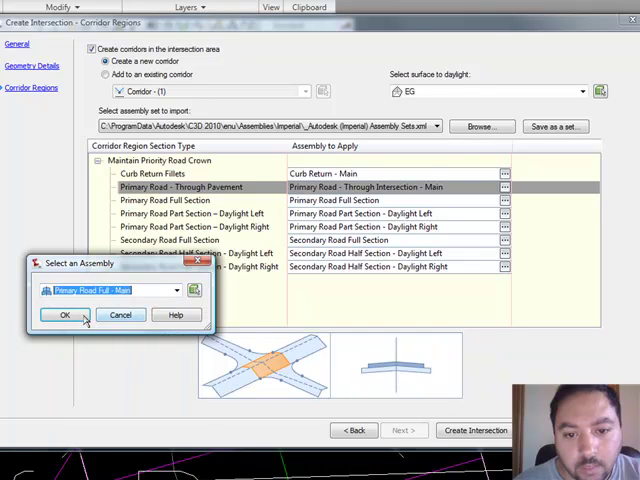
click(64, 316)
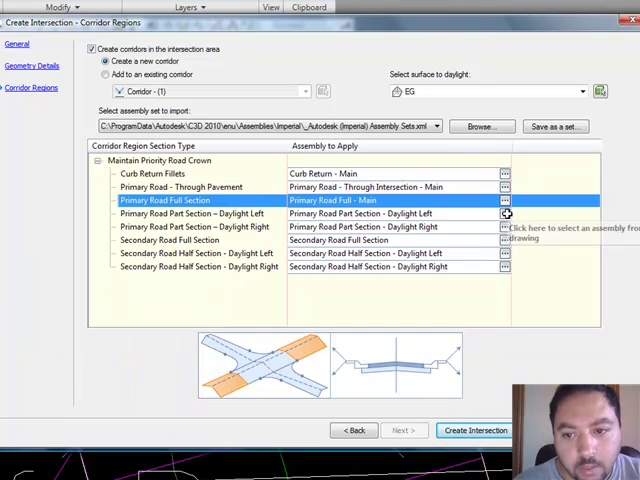
Assign the matching '- Main' assemblies to the remaining regions, including secondary road daylight right
click(504, 200)
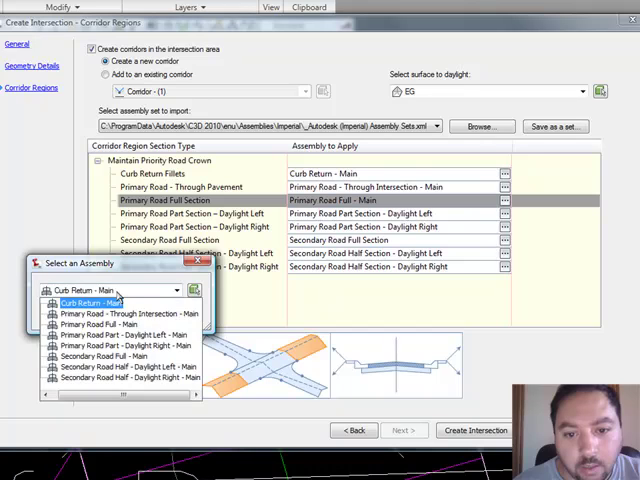
click(120, 332)
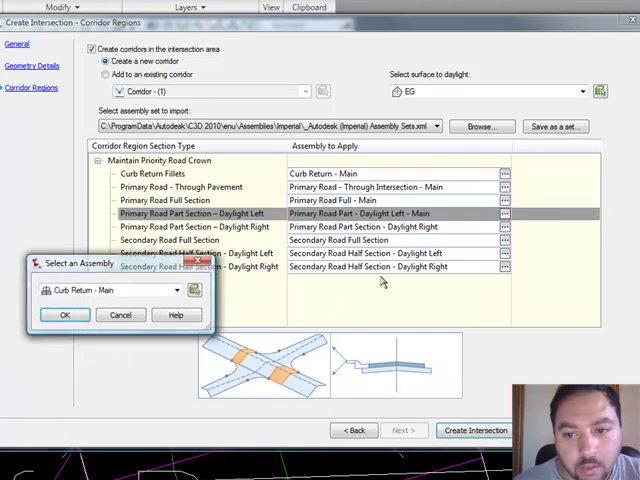
click(180, 292)
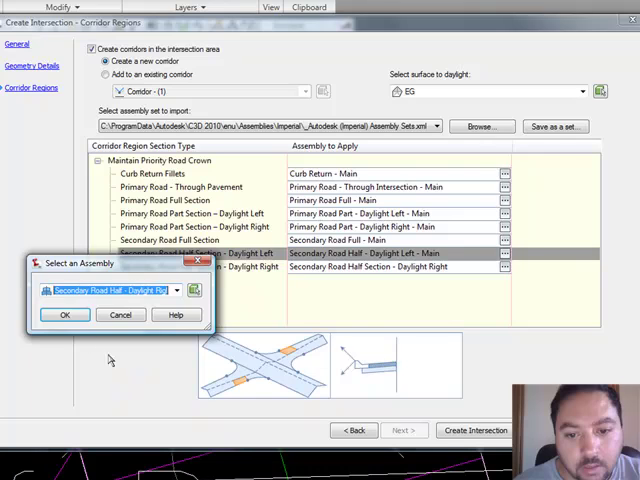
click(64, 314)
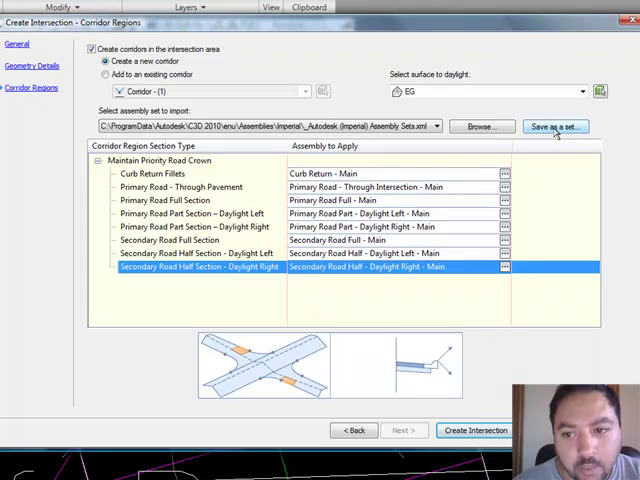
mouse_move(400, 180)
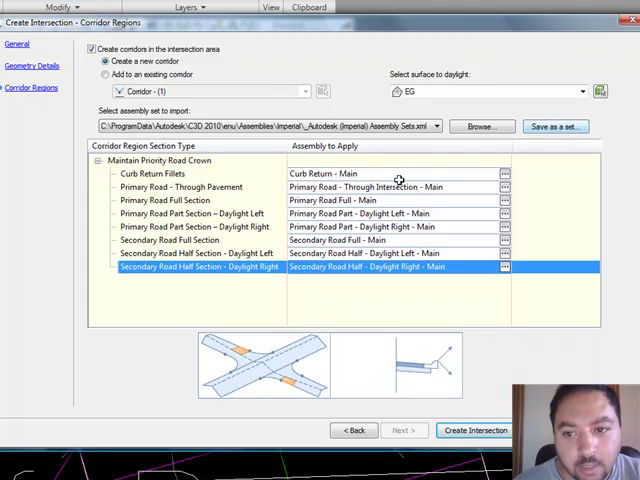
mouse_move(560, 148)
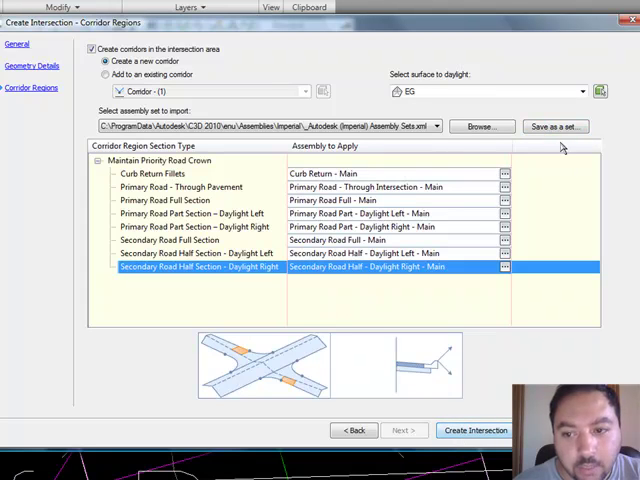
Save the region assemblies as an assembly set file named 'Main - Primary Crown Maintained'
click(556, 126)
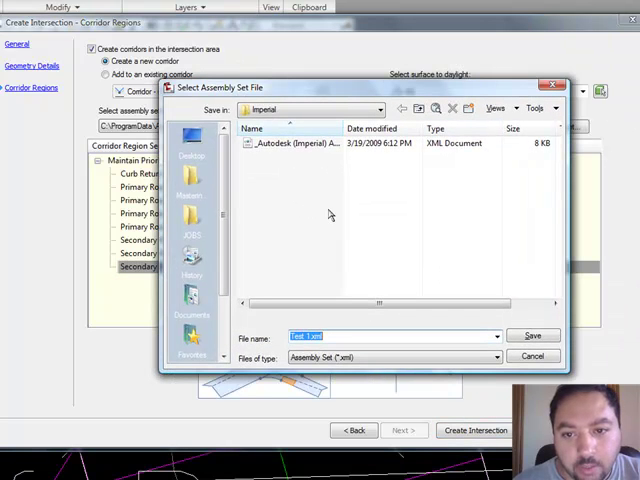
mouse_move(192, 332)
text(Main -)
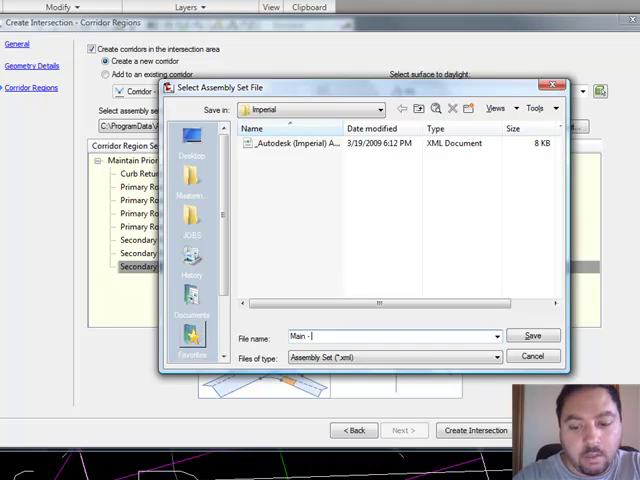
text(Primary Road M)
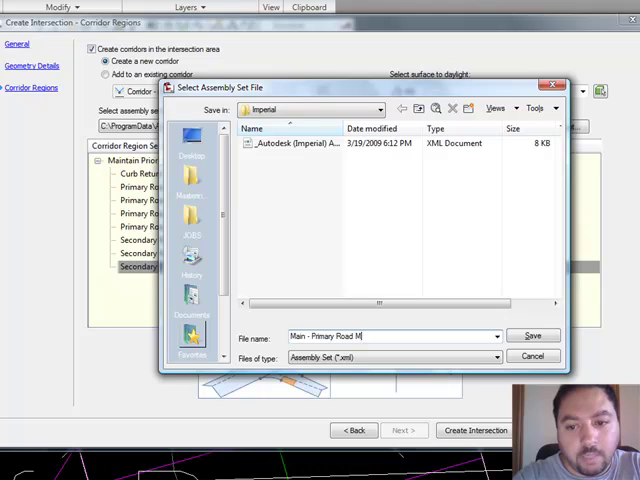
text(aint)
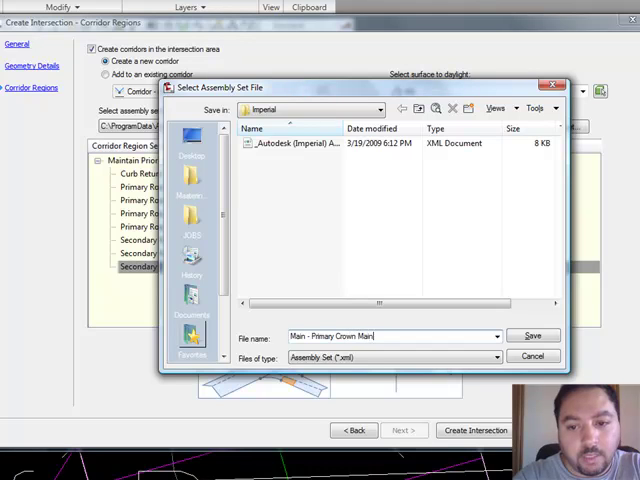
text(tained)
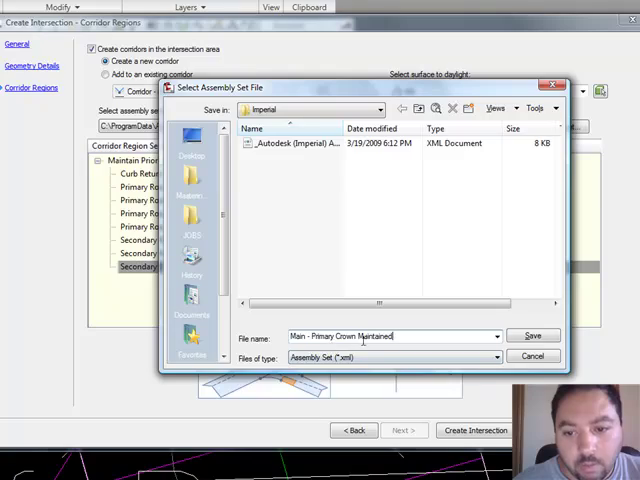
click(532, 336)
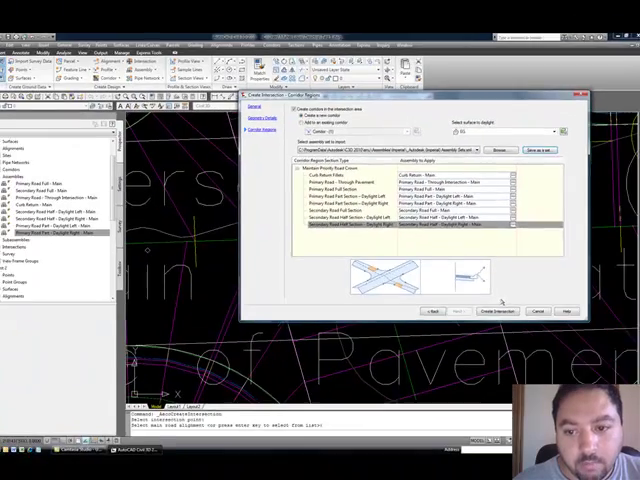
Create the intersection and review its new corridor where the roads cross
click(504, 312)
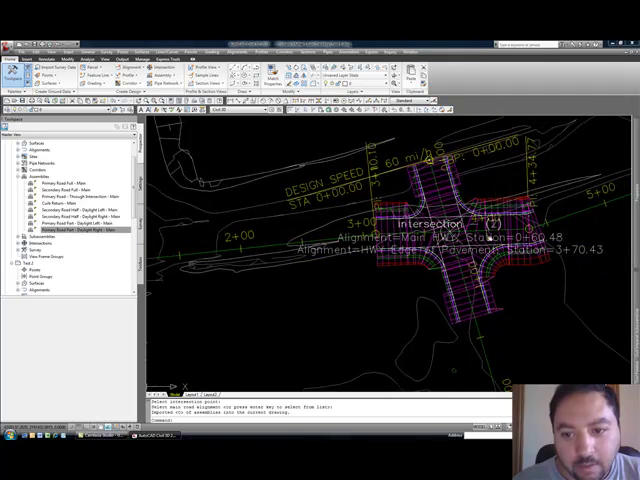
scroll(down, 3)
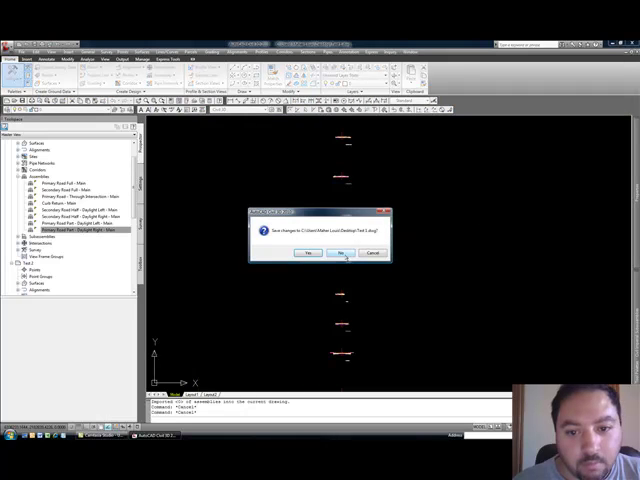
Answer the save prompt, pick HWY Edge of Pavement as intersecting alignment, advance to Corridor Regions
click(340, 252)
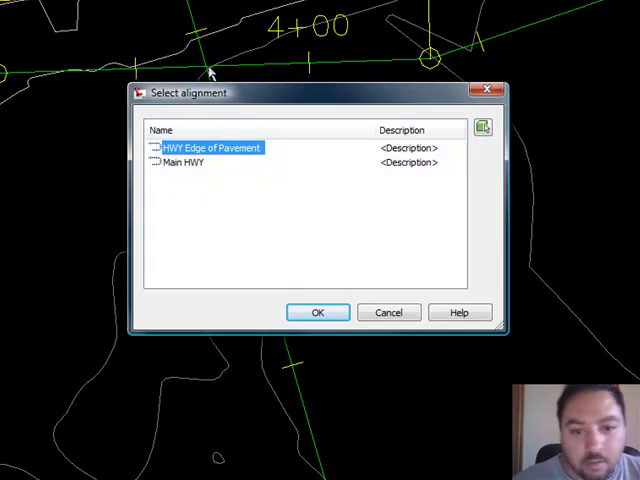
click(316, 312)
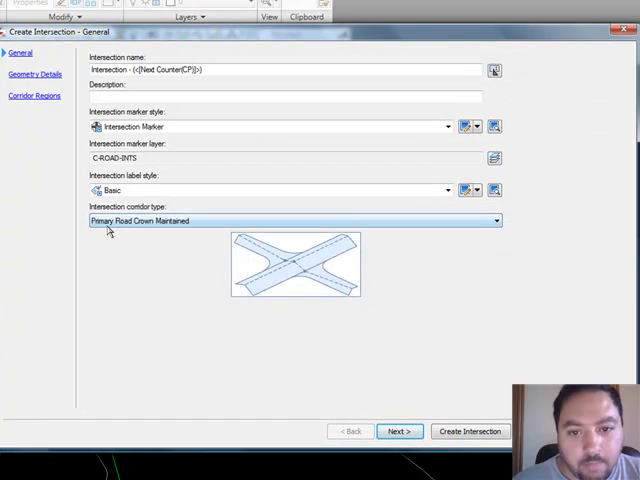
click(398, 432)
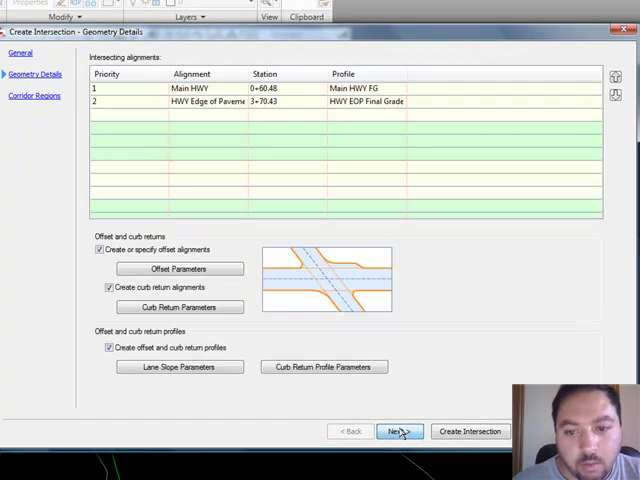
click(398, 432)
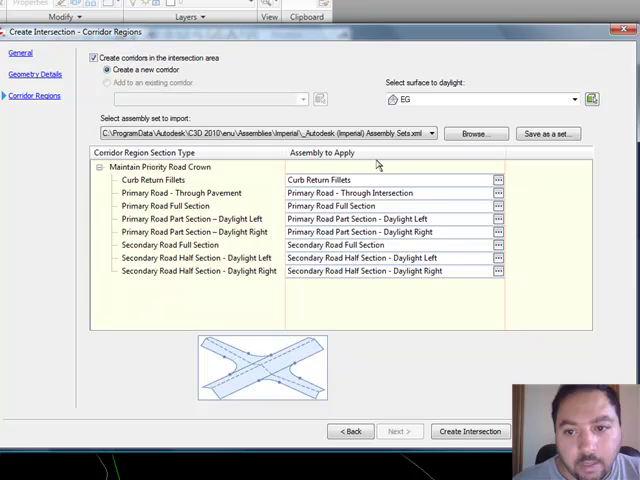
Import the 'Main - Primary Crown Maintained' set and create the Main HWY intersection corridor
click(428, 132)
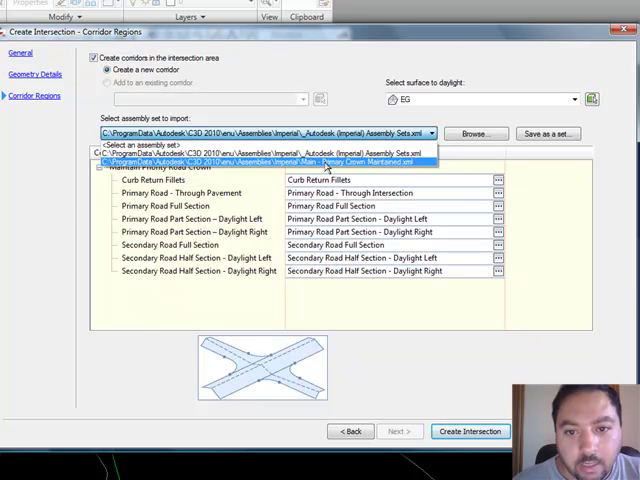
click(250, 160)
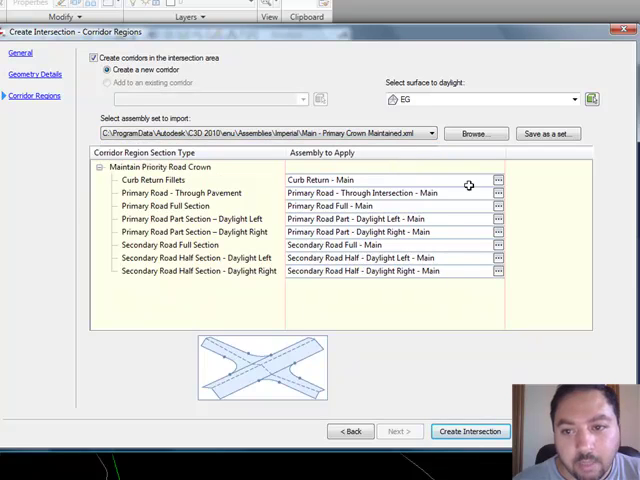
mouse_move(330, 180)
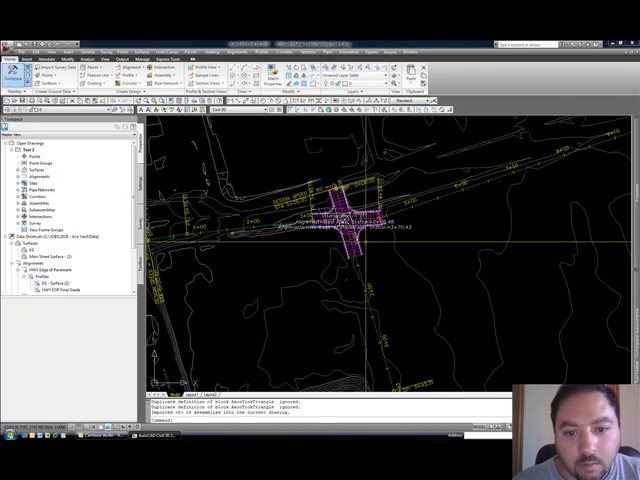
scroll(up, 3)
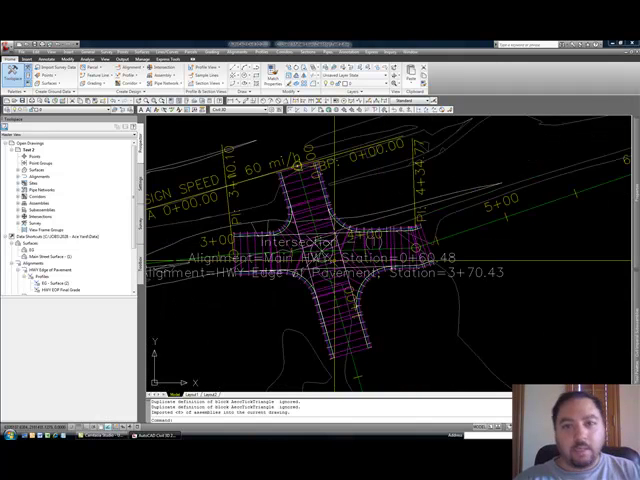